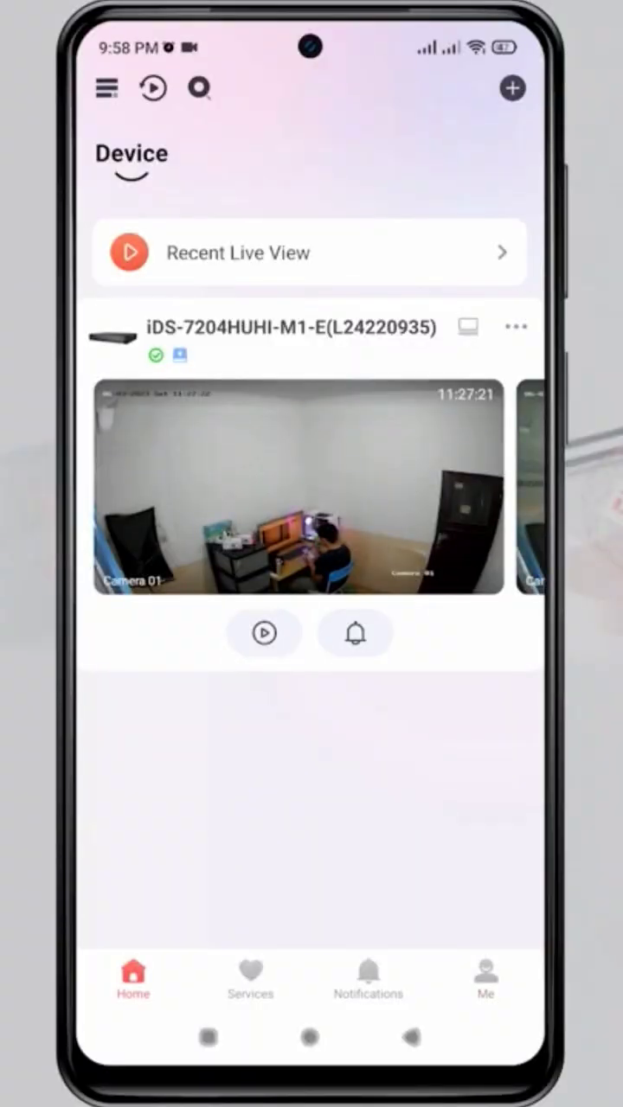
Begin sharing the iDS-7204HUHI-M1-E recorder from its options menu, choosing Share with User.
left_click(515, 329)
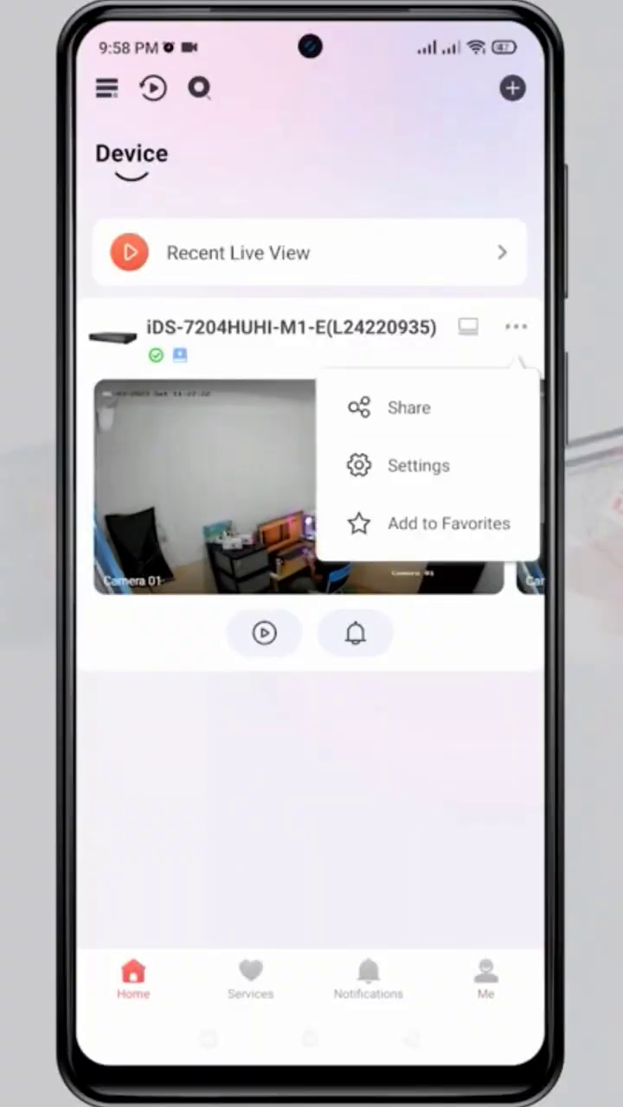
left_click(408, 409)
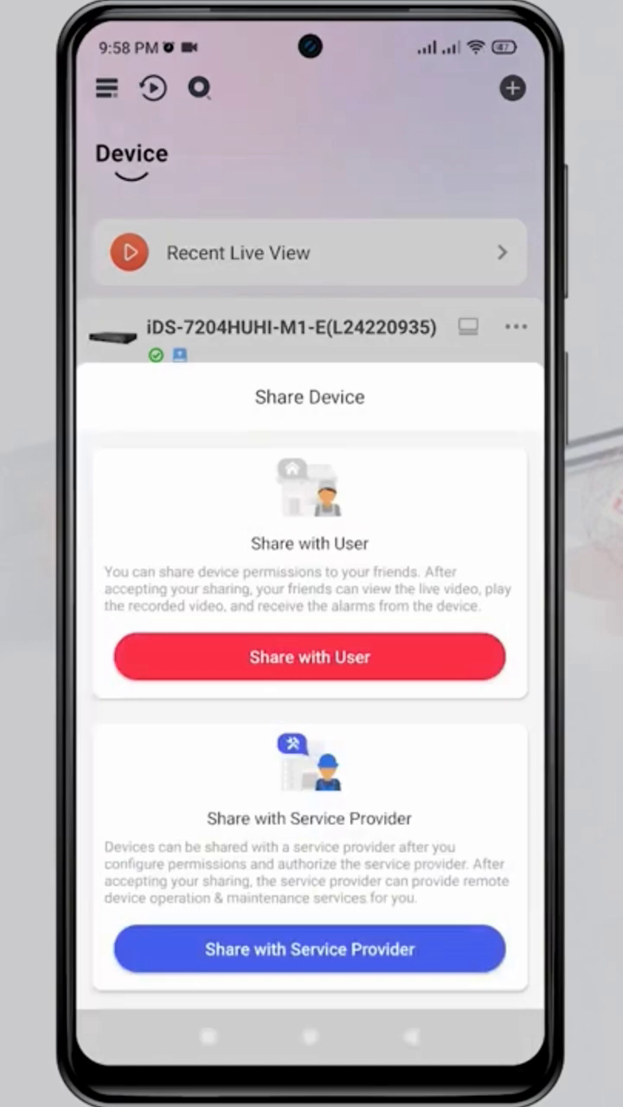
left_click(308, 657)
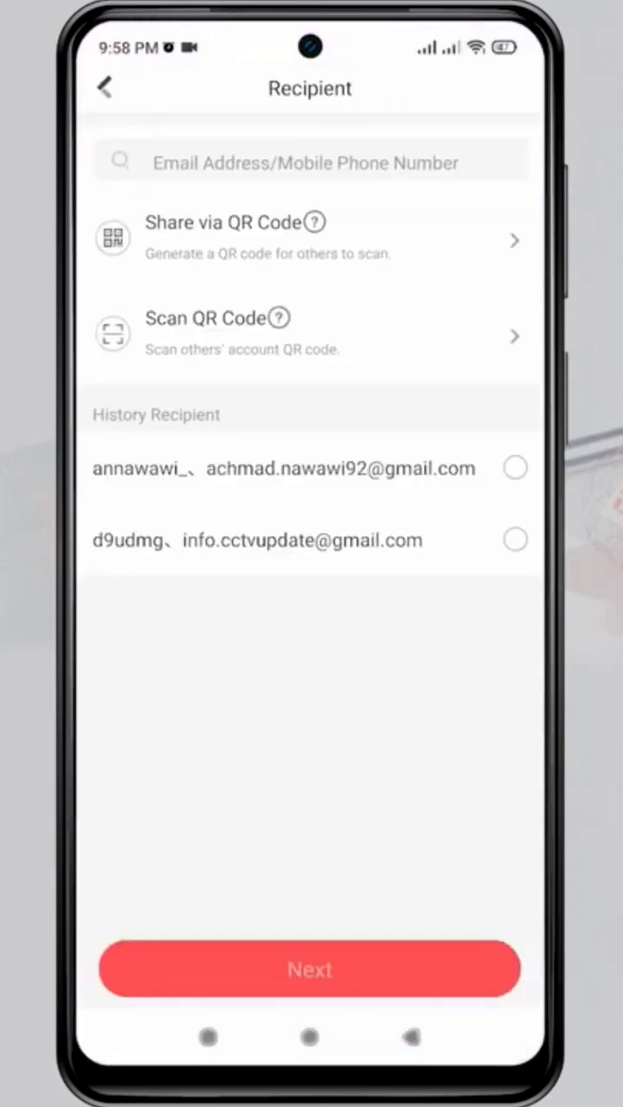
left_click(303, 162)
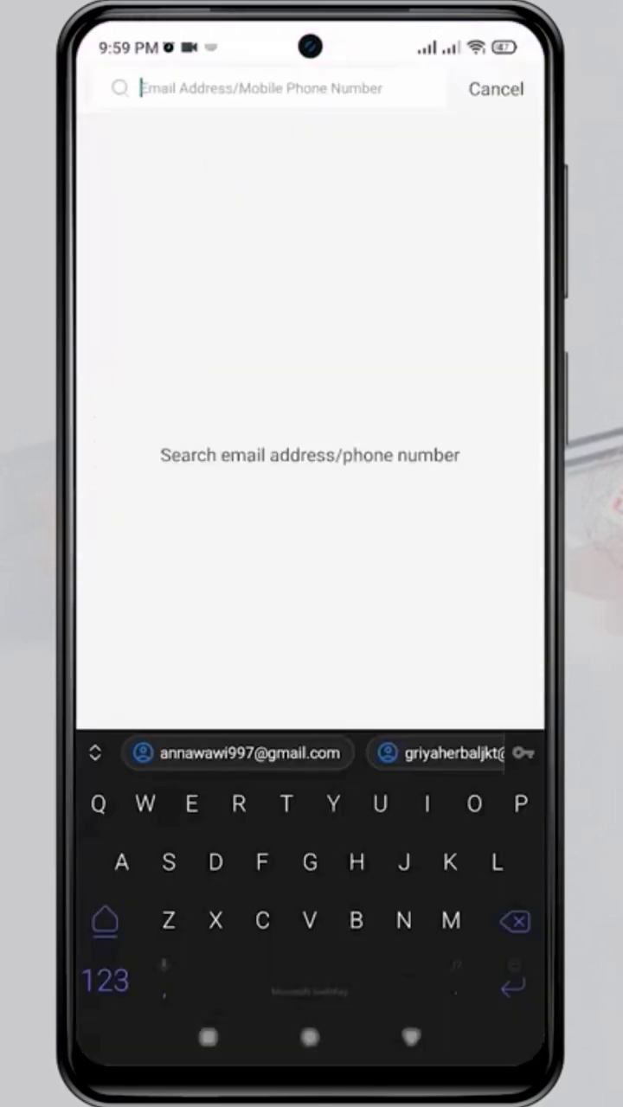
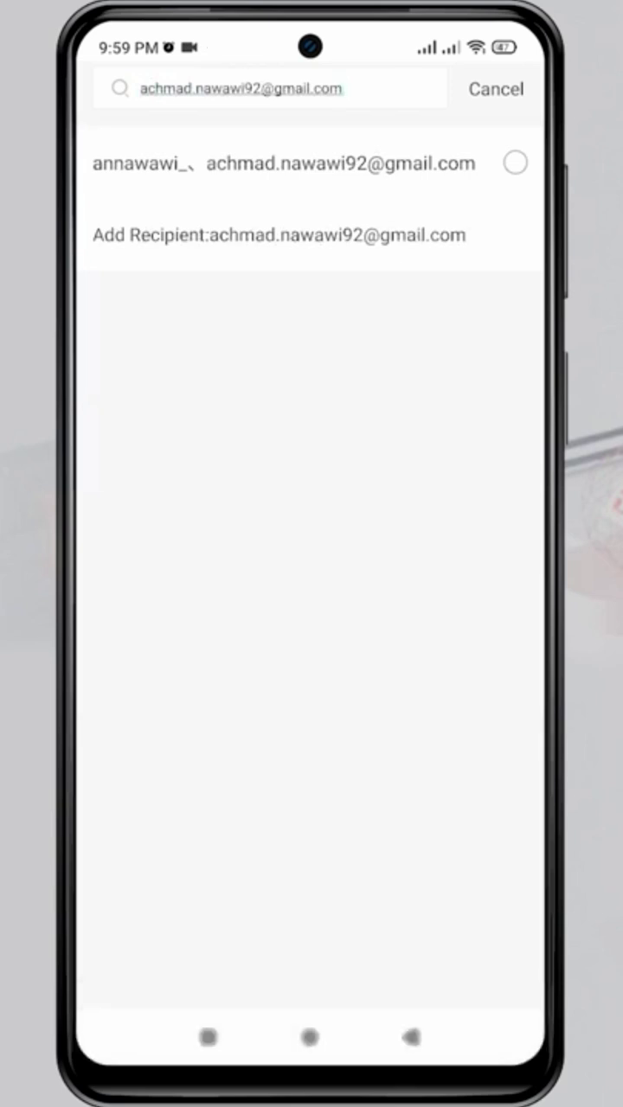
left_click(277, 235)
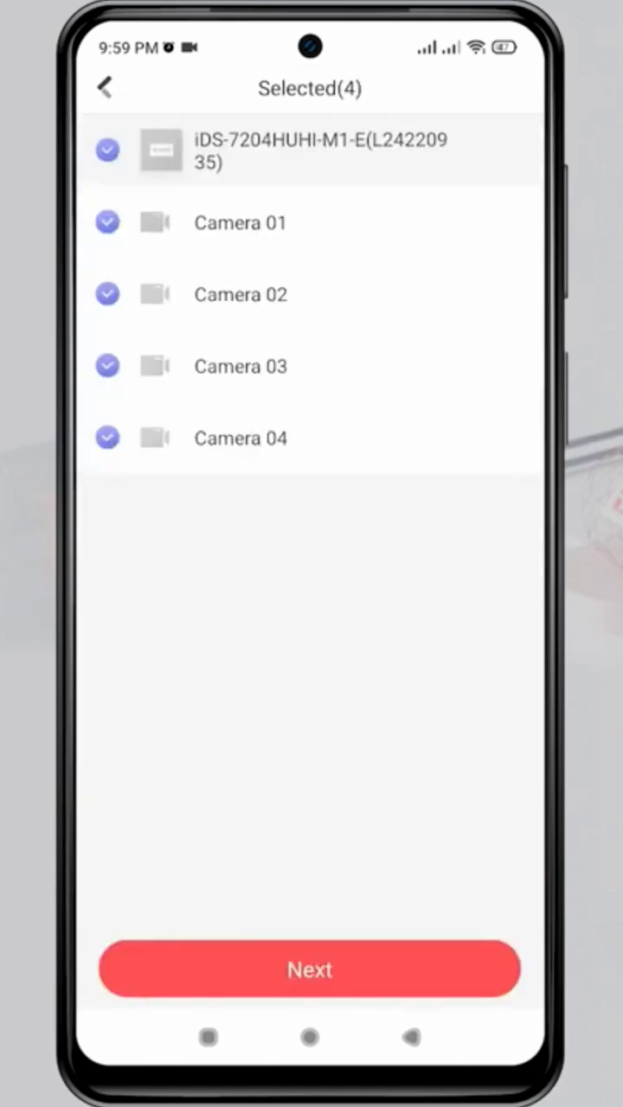
Select the recorder with all four cameras and continue to the permission settings.
left_click(107, 150)
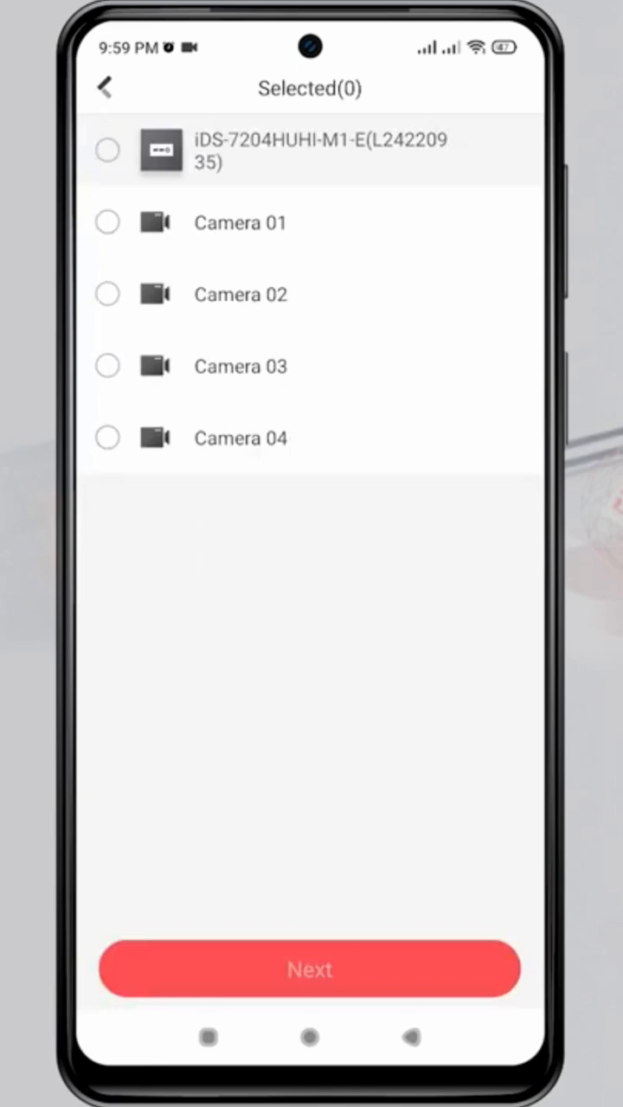
left_click(107, 151)
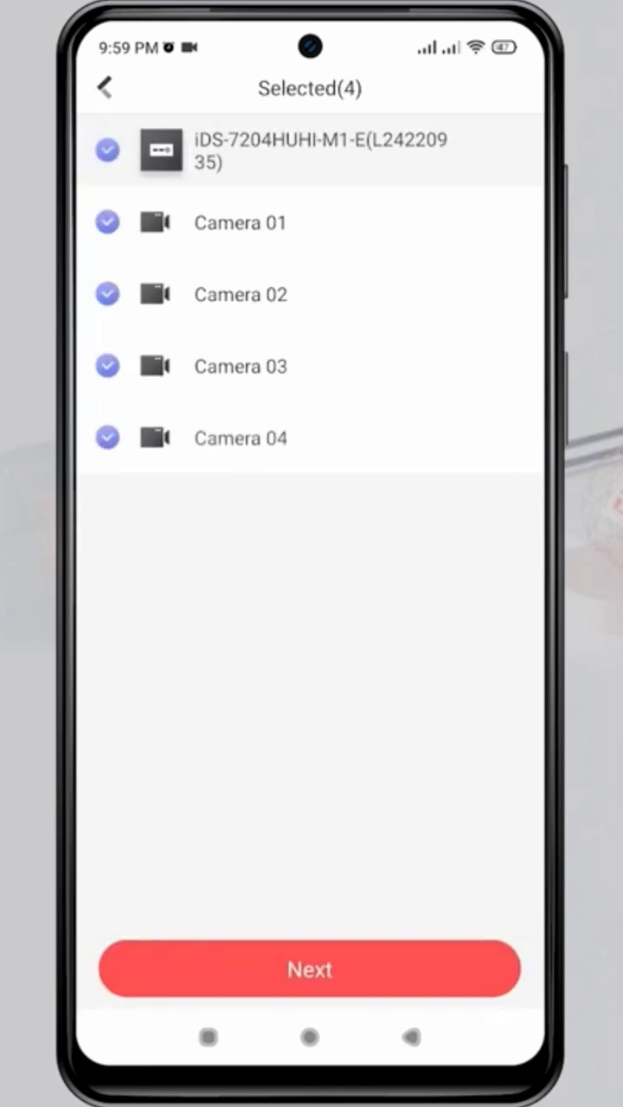
left_click(308, 969)
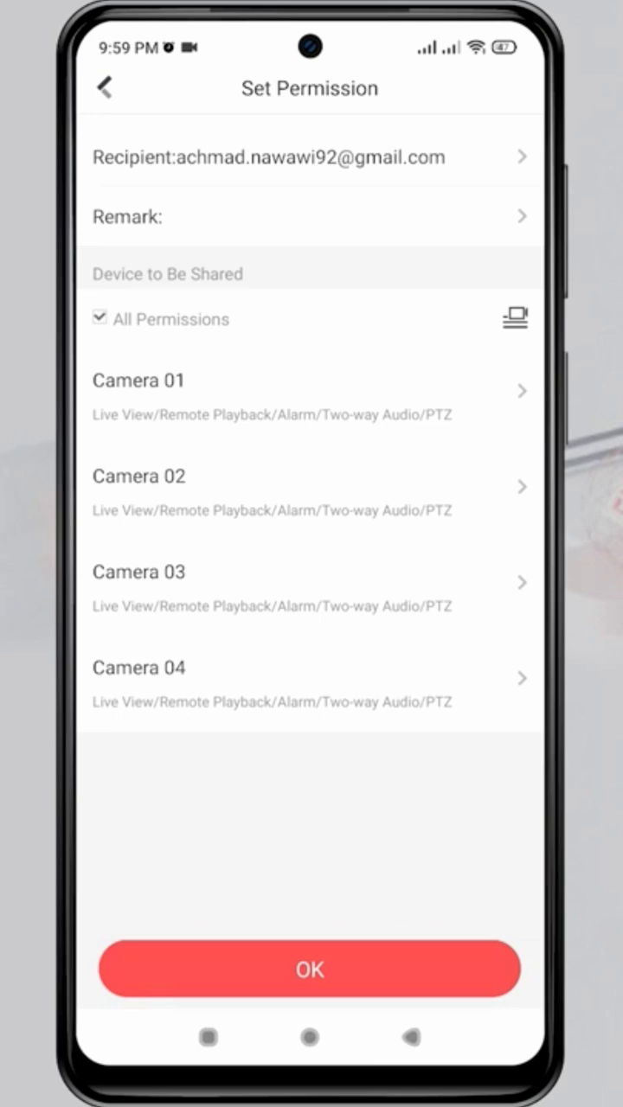
Grant All Permissions to the four cameras and confirm the share with OK.
left_click(97, 318)
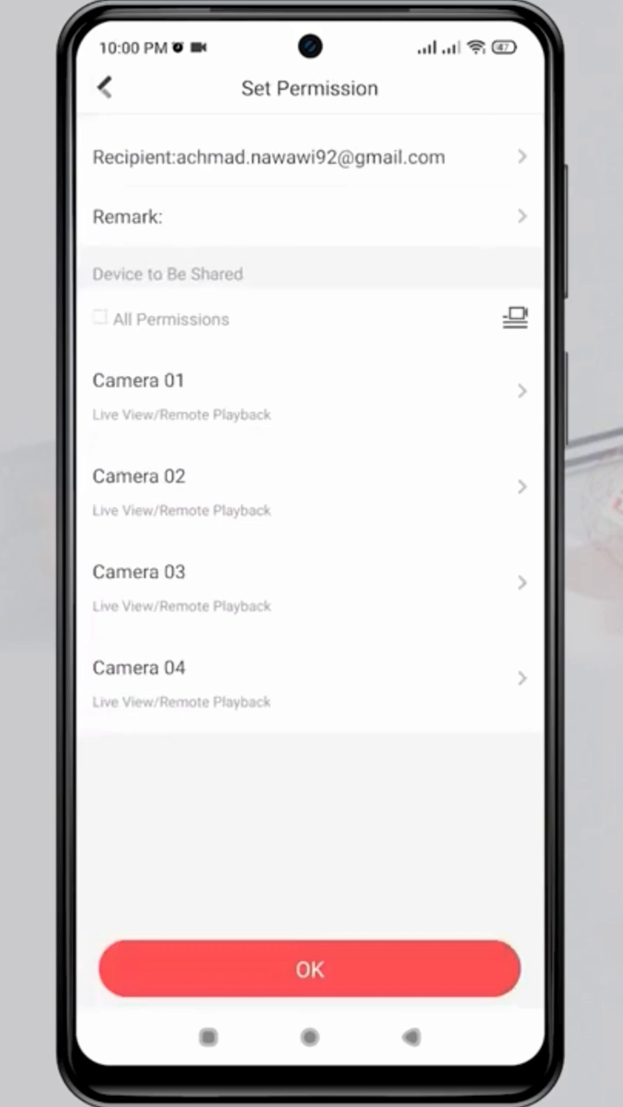
left_click(97, 319)
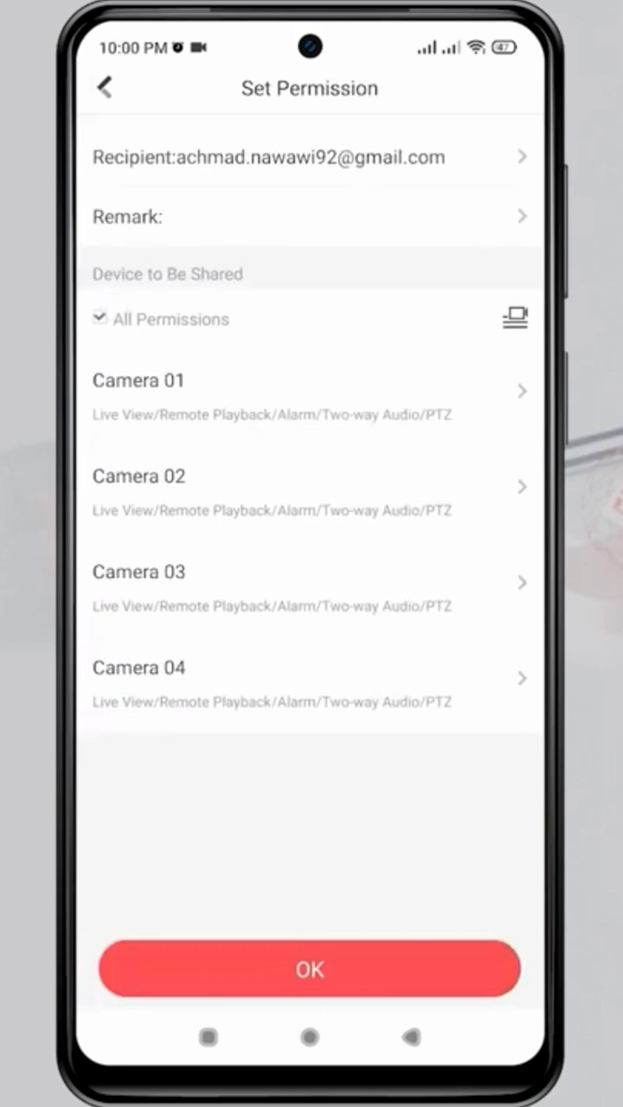
left_click(308, 969)
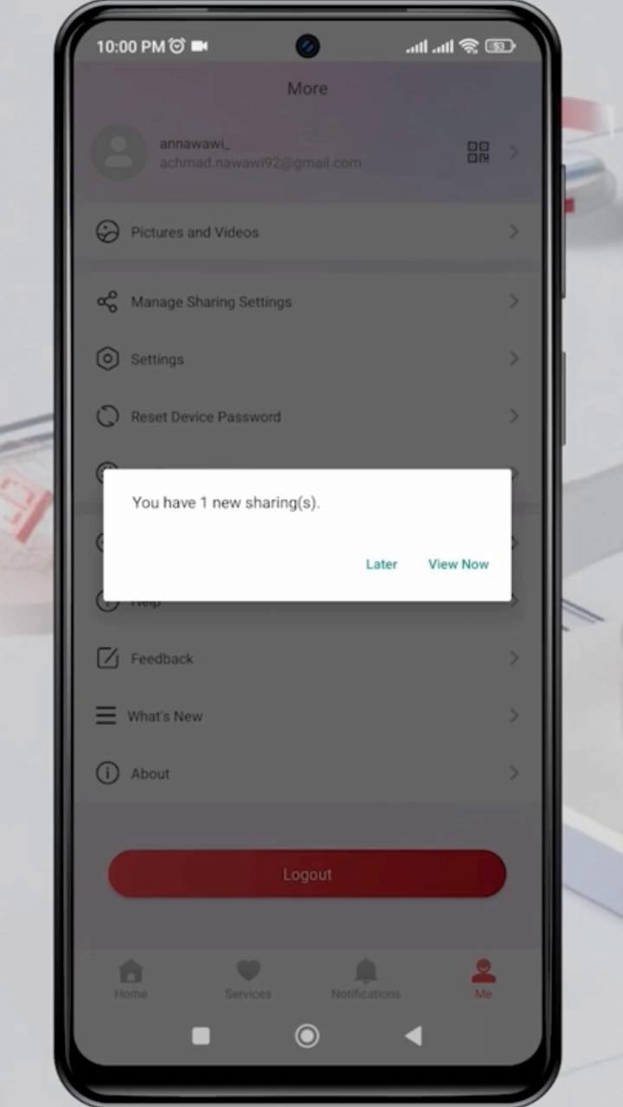
View the new sharing notice and accept the shared recorder on the second phone.
left_click(457, 564)
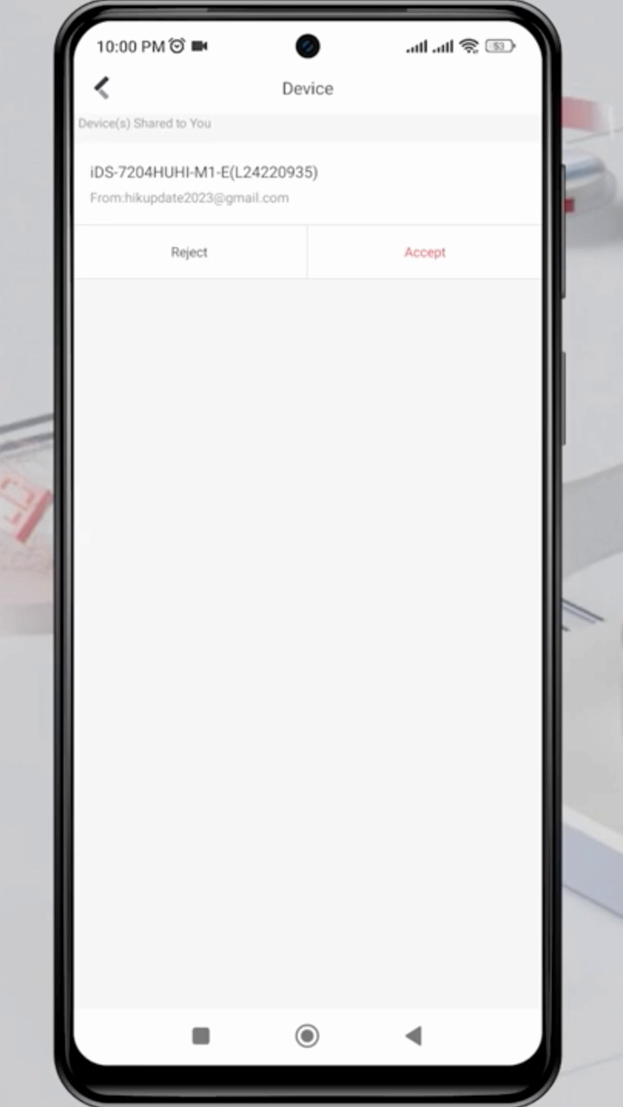
left_click(422, 252)
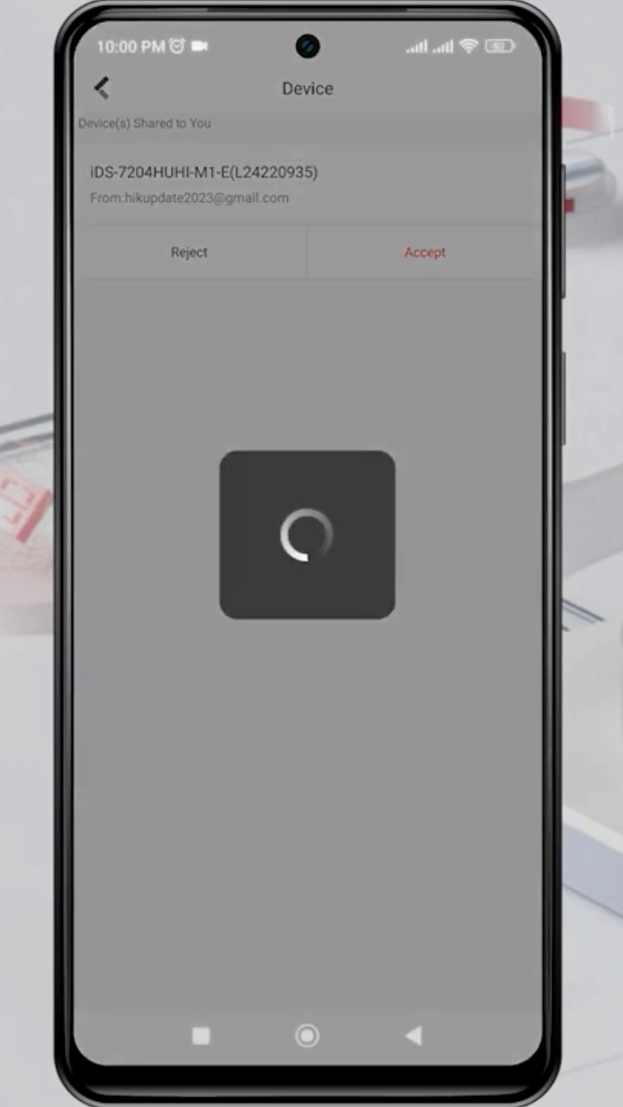